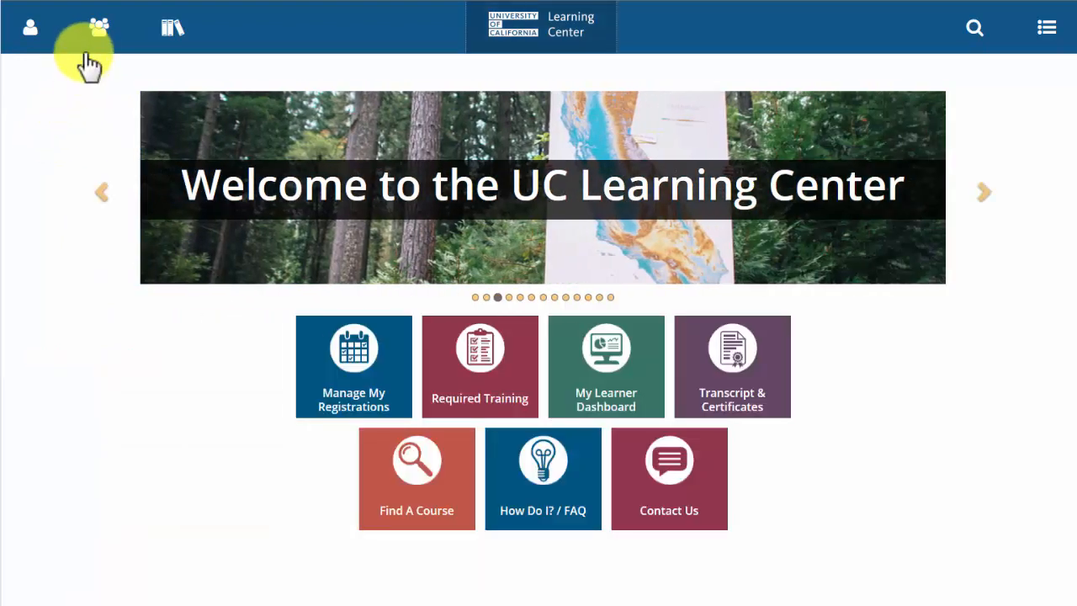
# - Open the Manager Dashboard from the My Team side panel
pyautogui.click(98, 26)
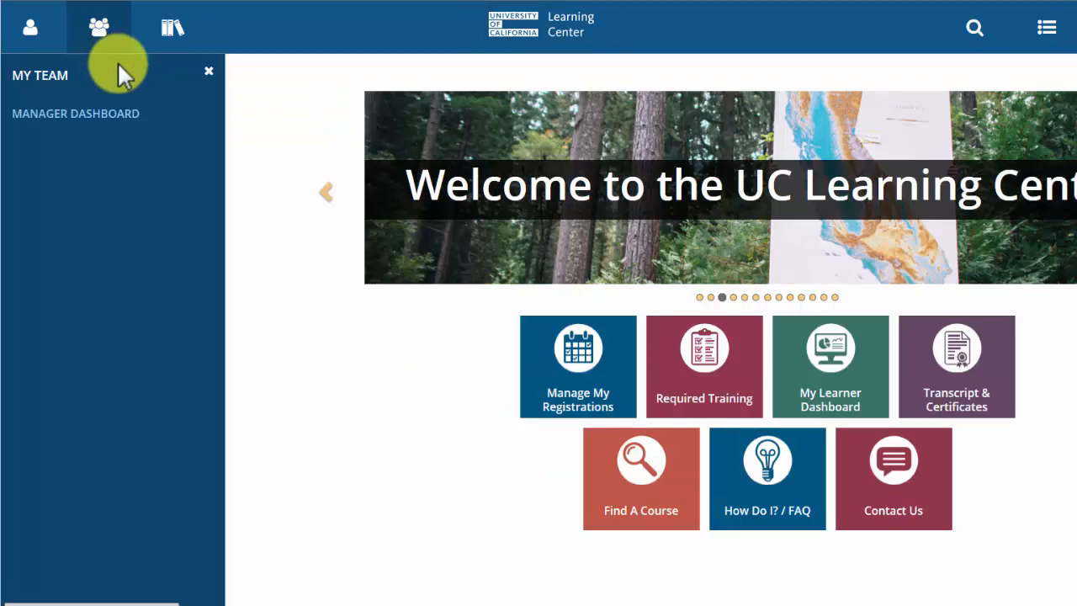
pyautogui.click(74, 115)
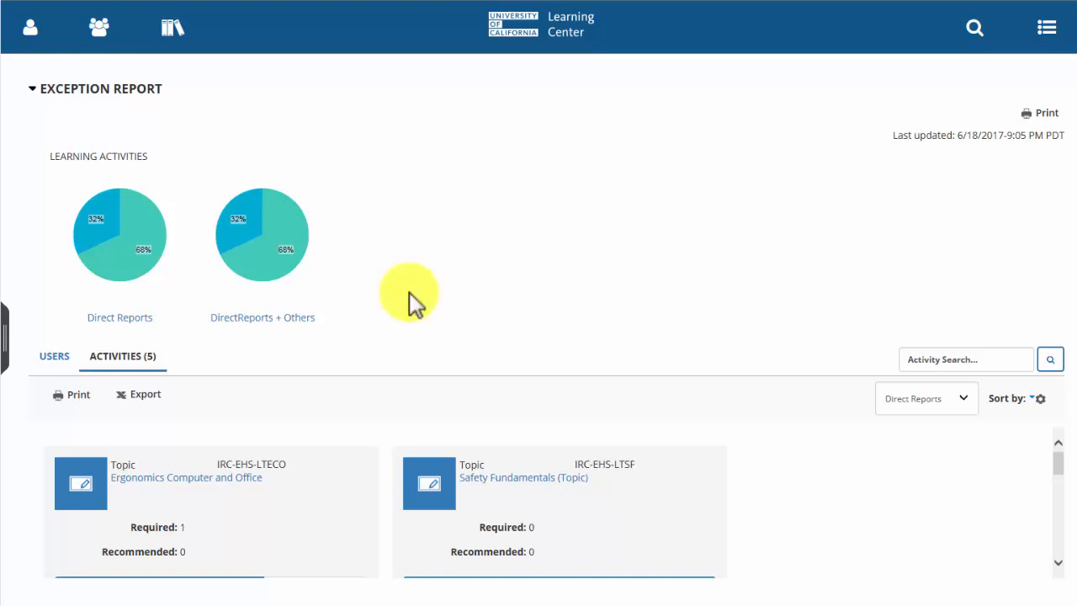
pyautogui.moveTo(289, 306)
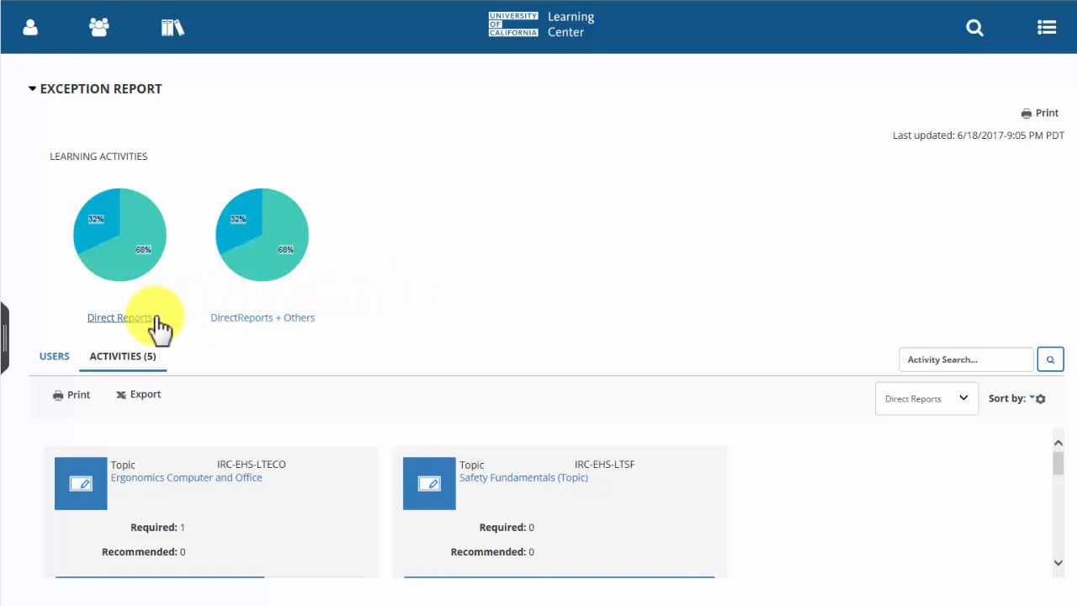
# - Filter the exception report to Direct Reports and show them as user cards
pyautogui.click(54, 356)
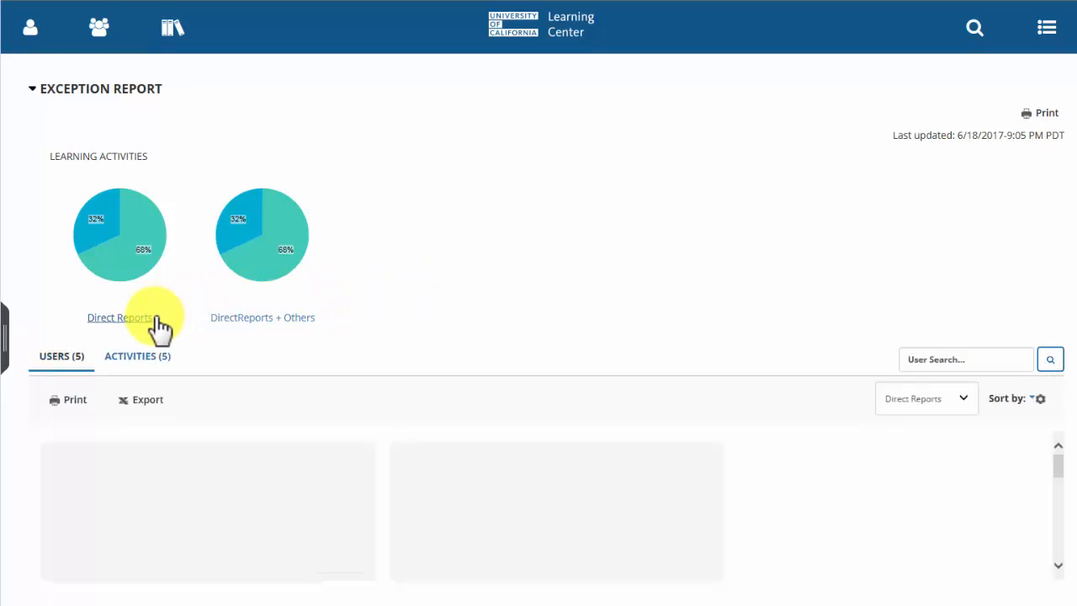
pyautogui.click(119, 316)
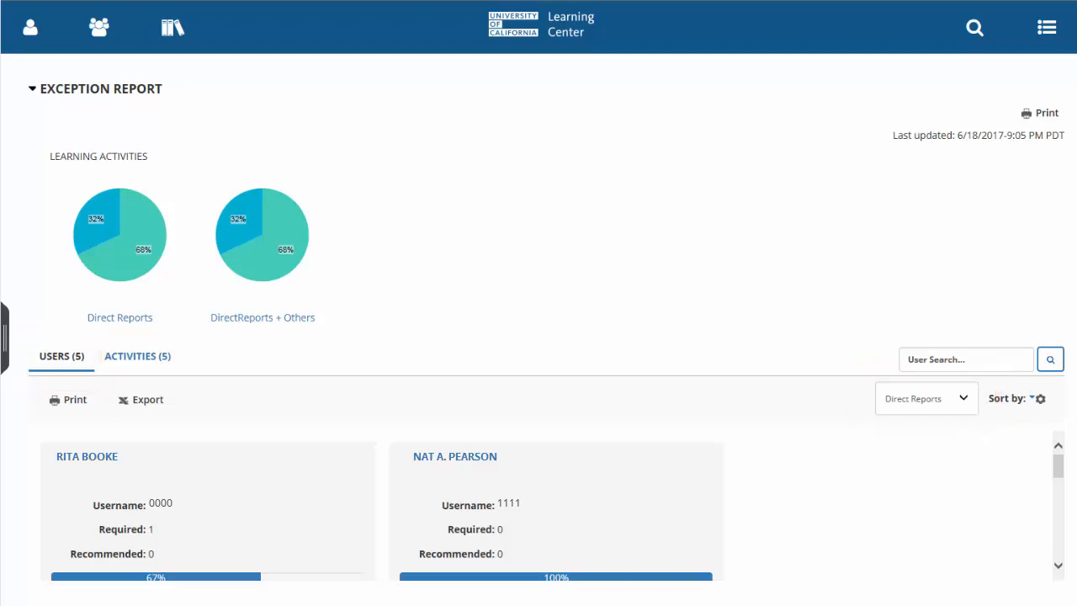
pyautogui.scroll(-3)
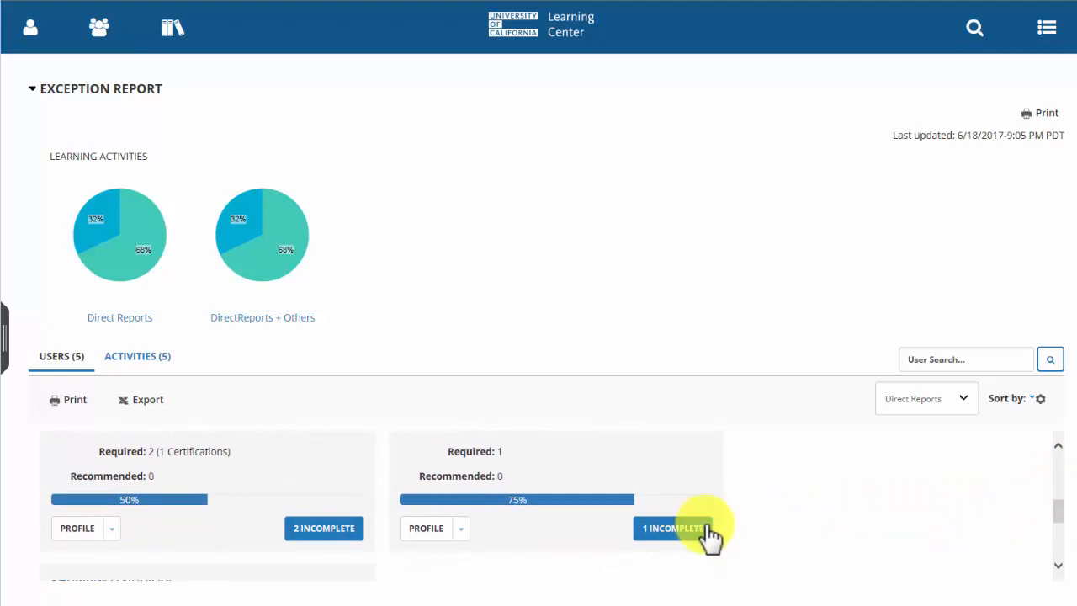
pyautogui.click(673, 528)
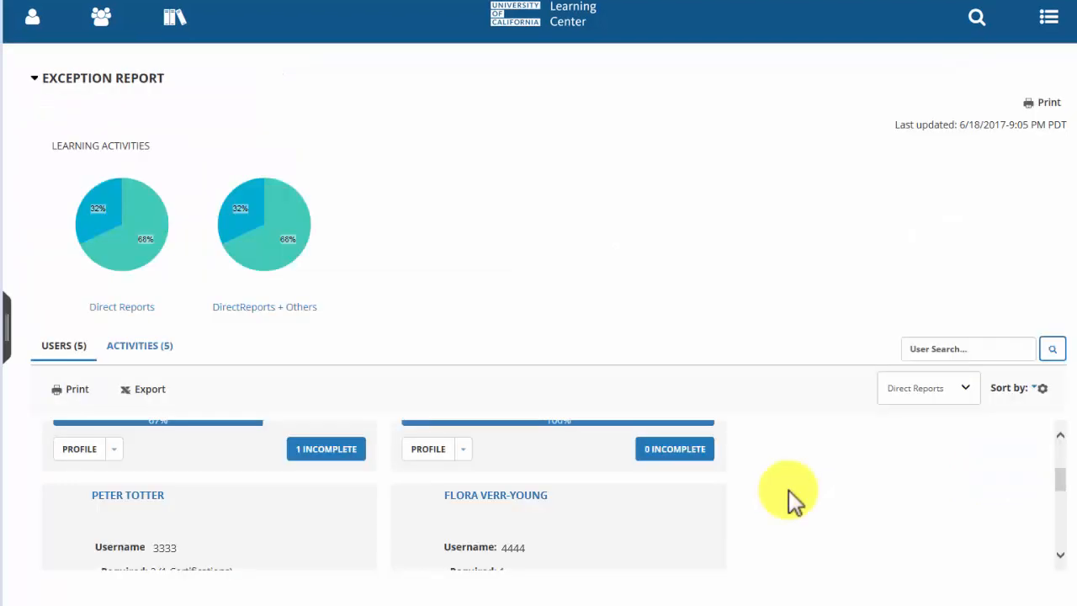
pyautogui.moveTo(468, 457)
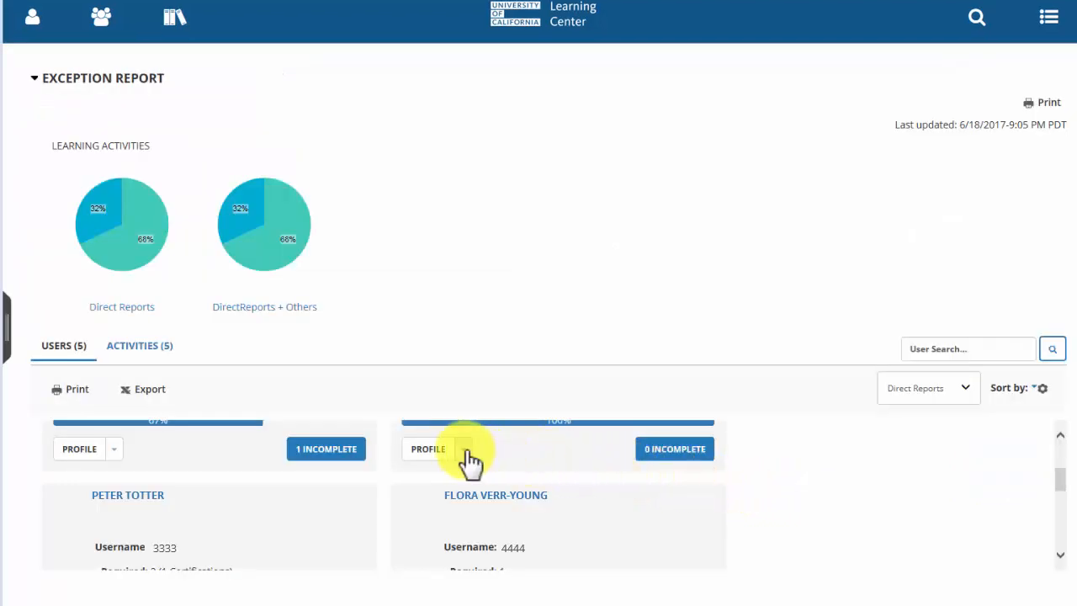
# - Open a direct report's Training Analysis from the Profile button's extra options
pyautogui.click(464, 448)
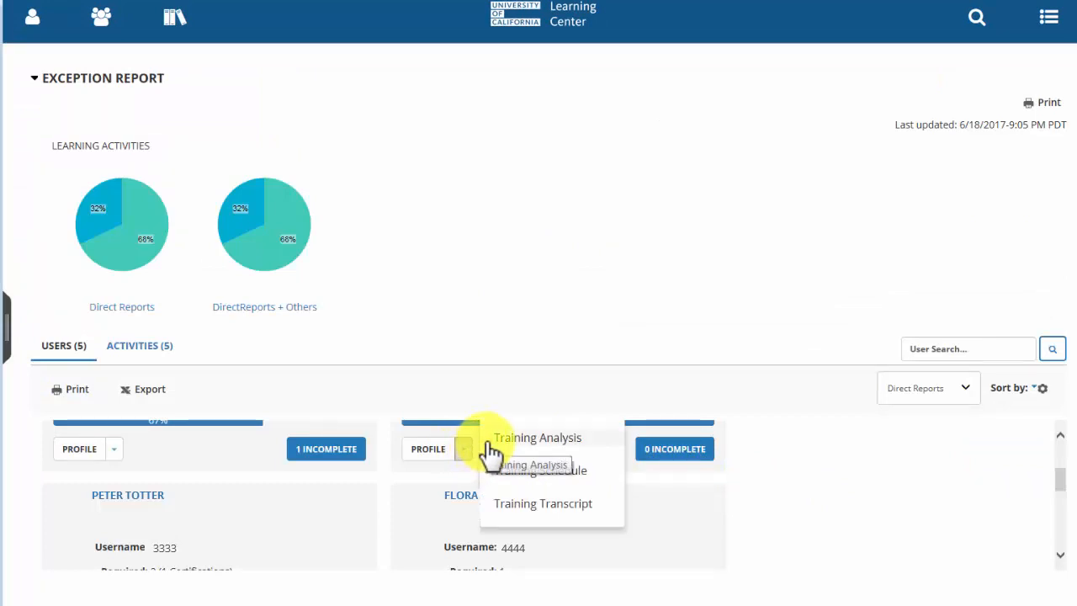
pyautogui.click(537, 437)
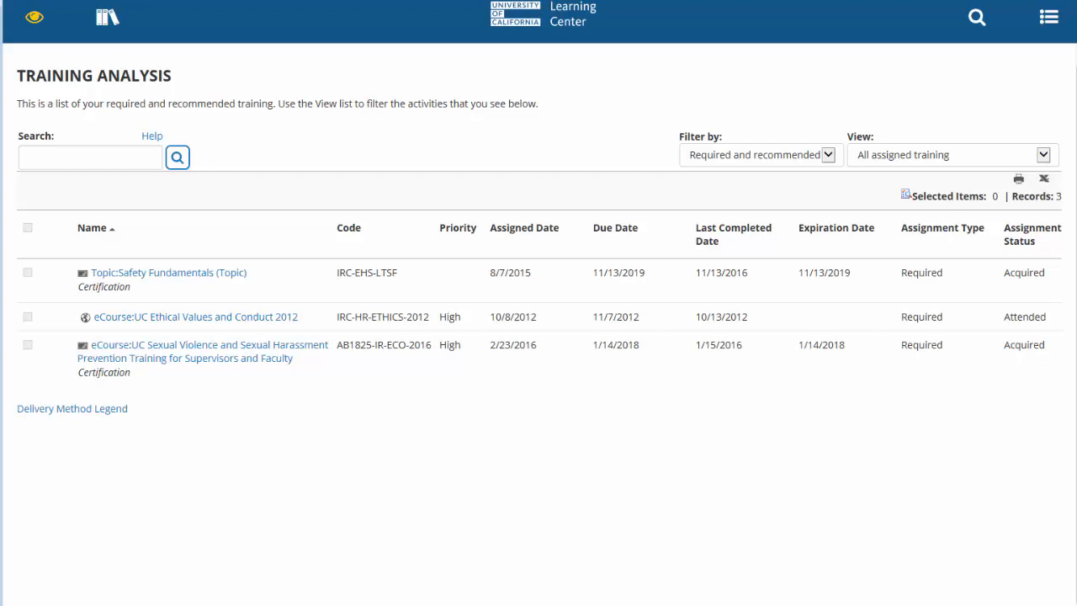
# - Open the emulated user's side navigation menu showing Exit Emulation
pyautogui.click(32, 17)
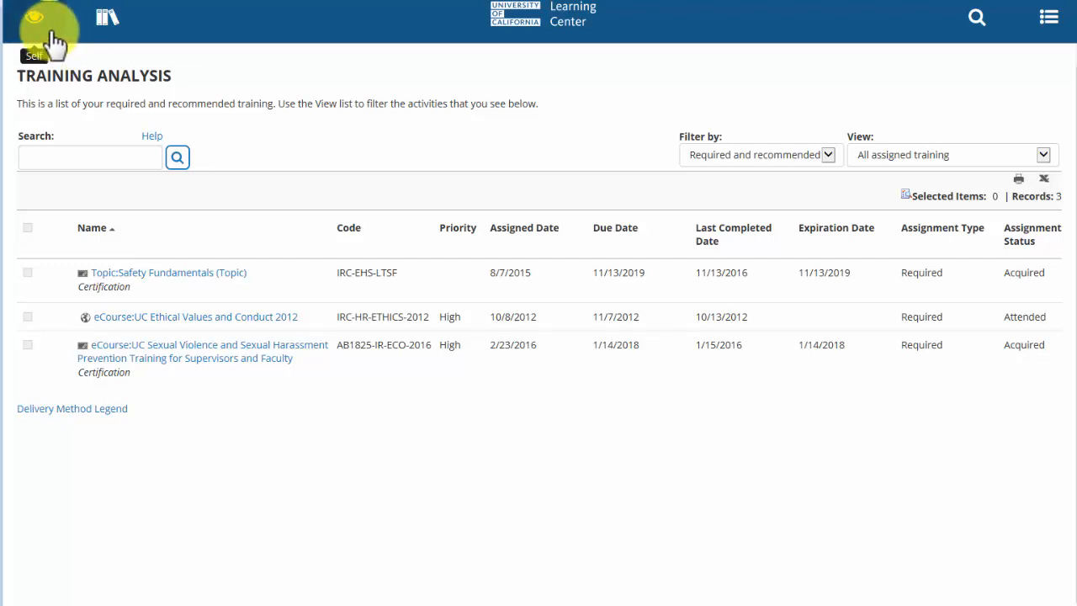
pyautogui.click(48, 30)
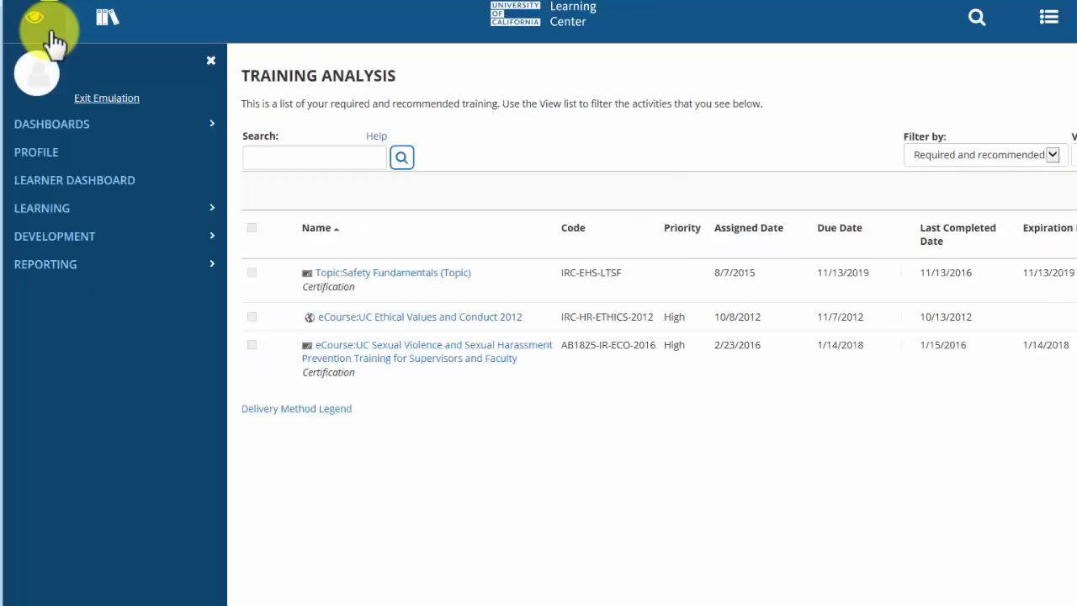